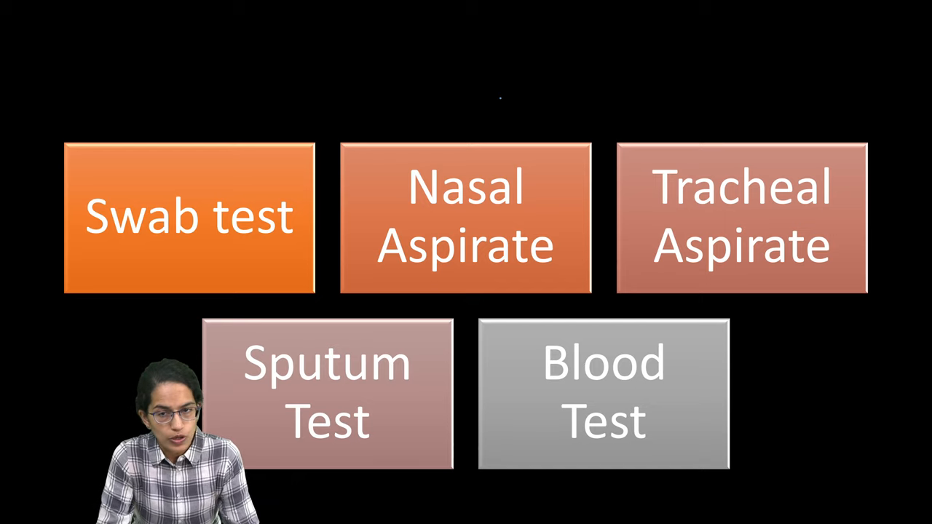
pyautogui.moveTo(247, 102); pyautogui.dragTo(259, 131)
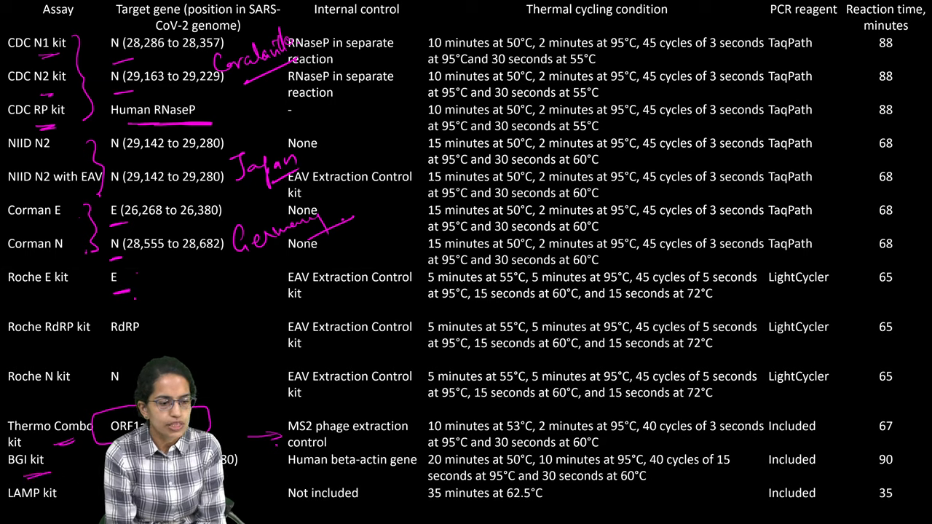
pyautogui.moveTo(867, 495); pyautogui.dragTo(906, 495)
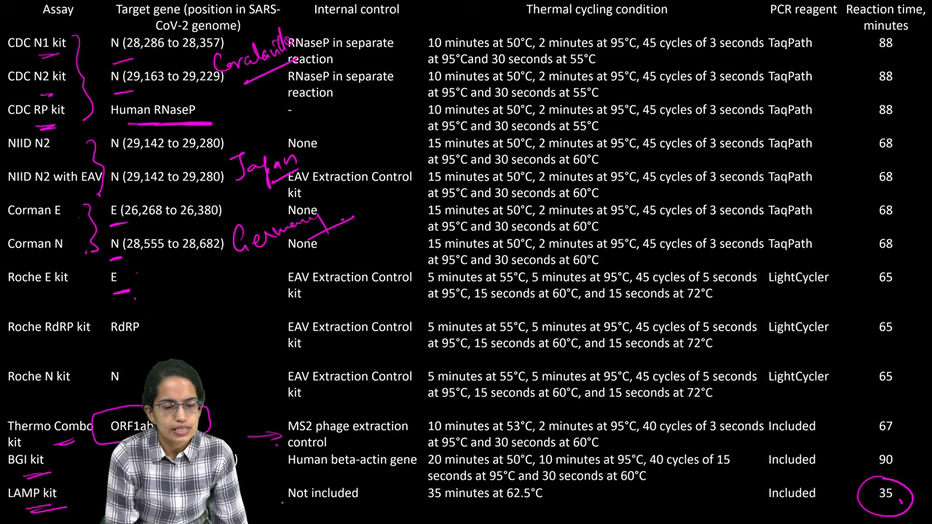